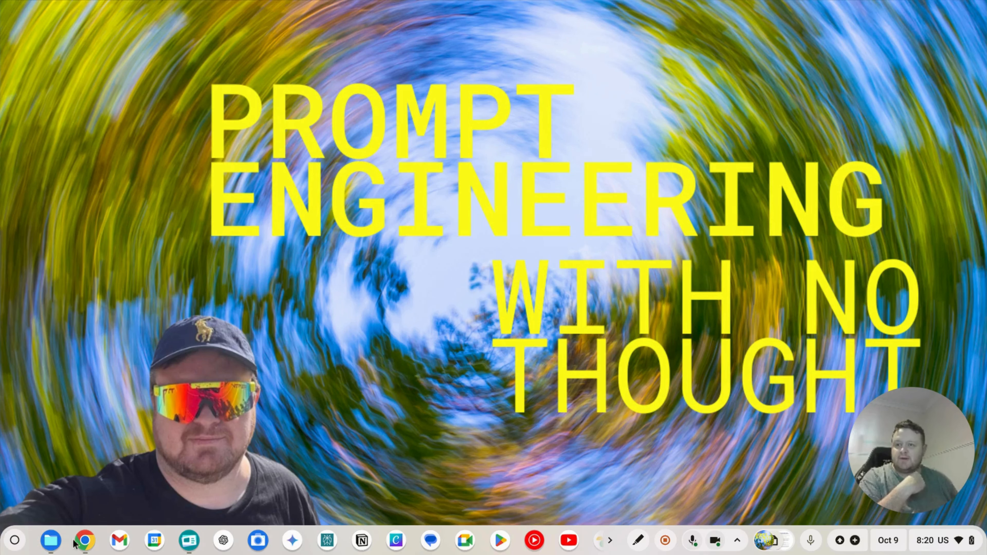
- Switch to the ChatGPT window and confirm GPT-4o stays selected in the model list
click(85, 543)
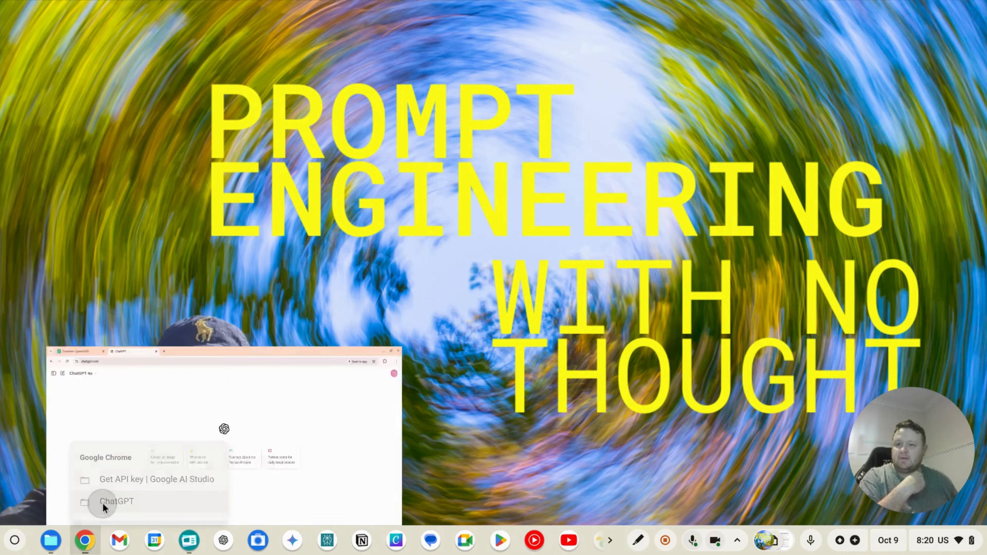
click(116, 501)
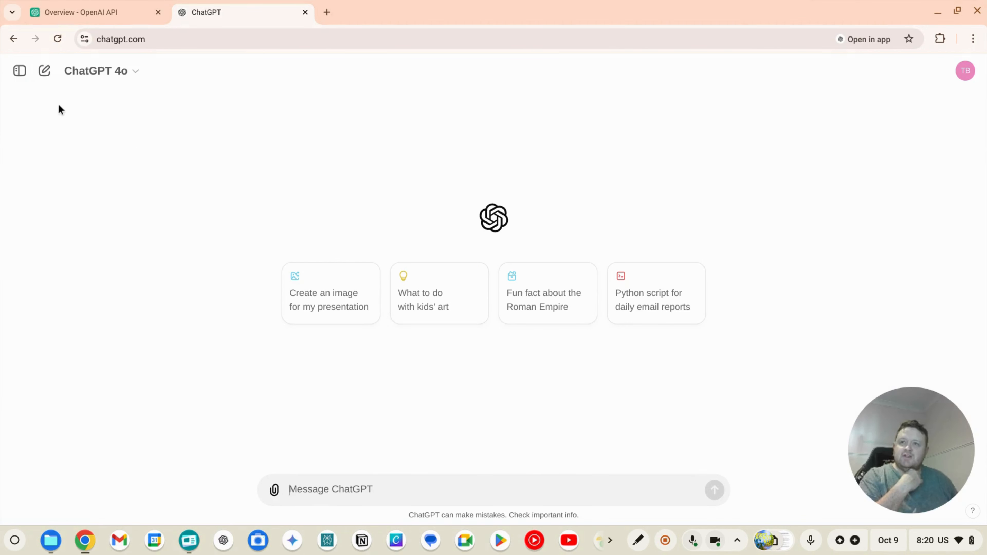
click(98, 71)
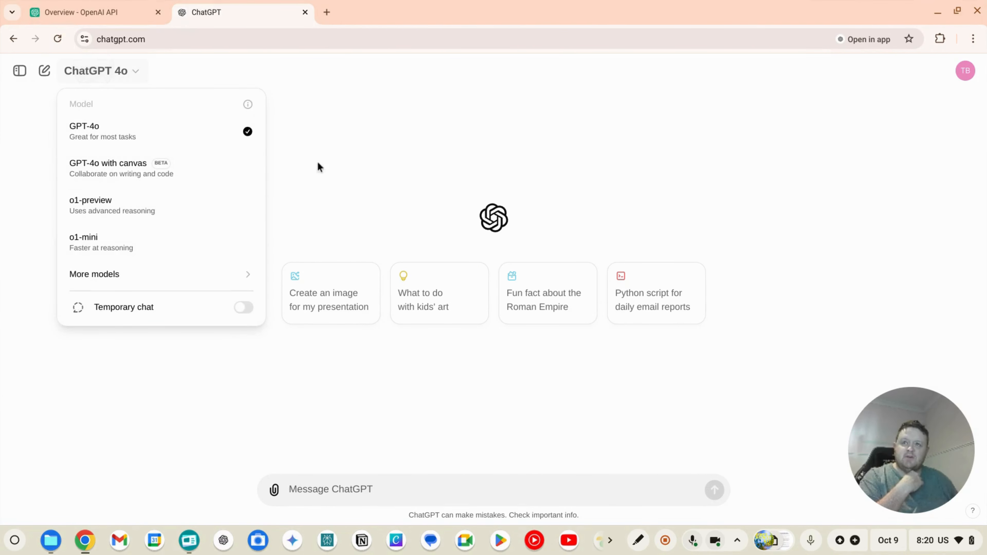
click(338, 232)
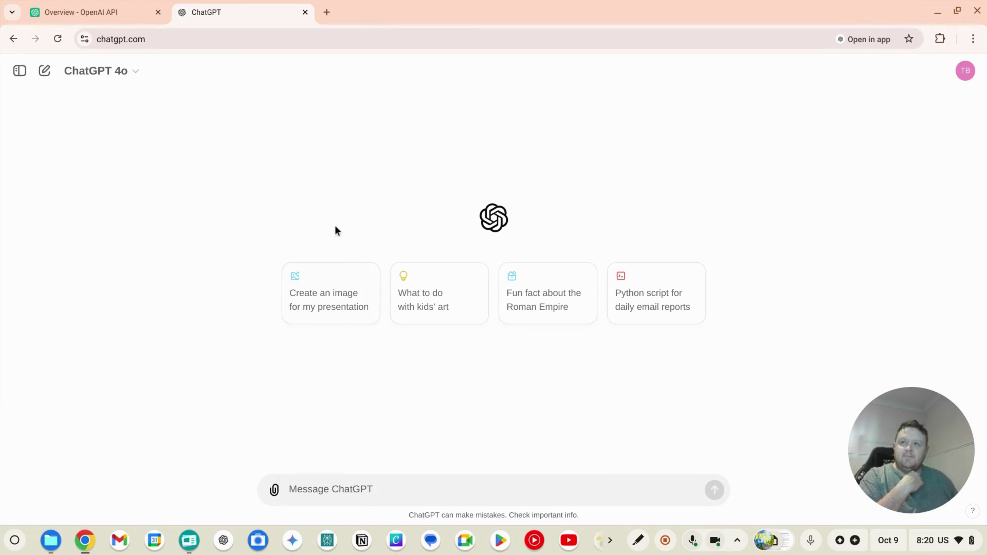
mouse_move(268, 104)
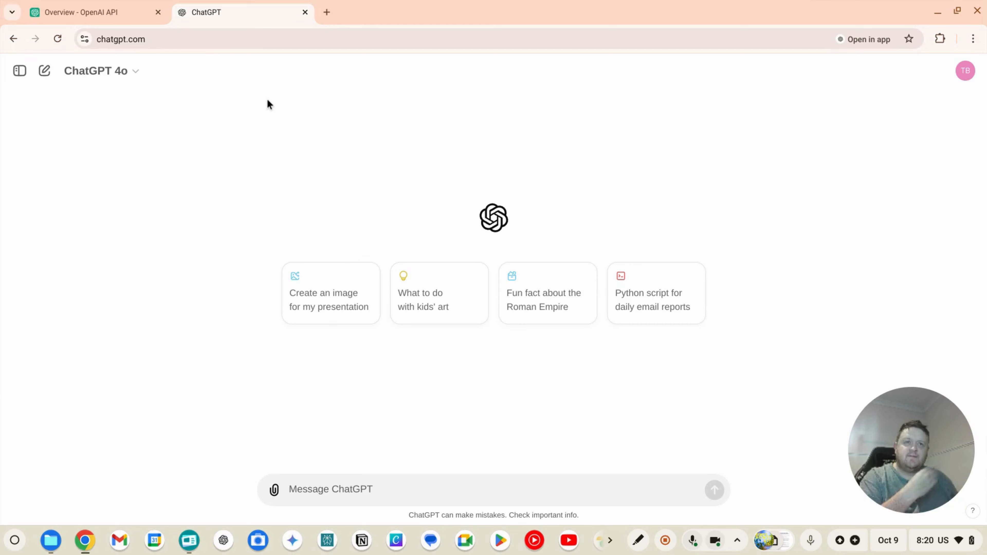
- Browse the OpenAI API docs overview page down to its guides section
click(81, 12)
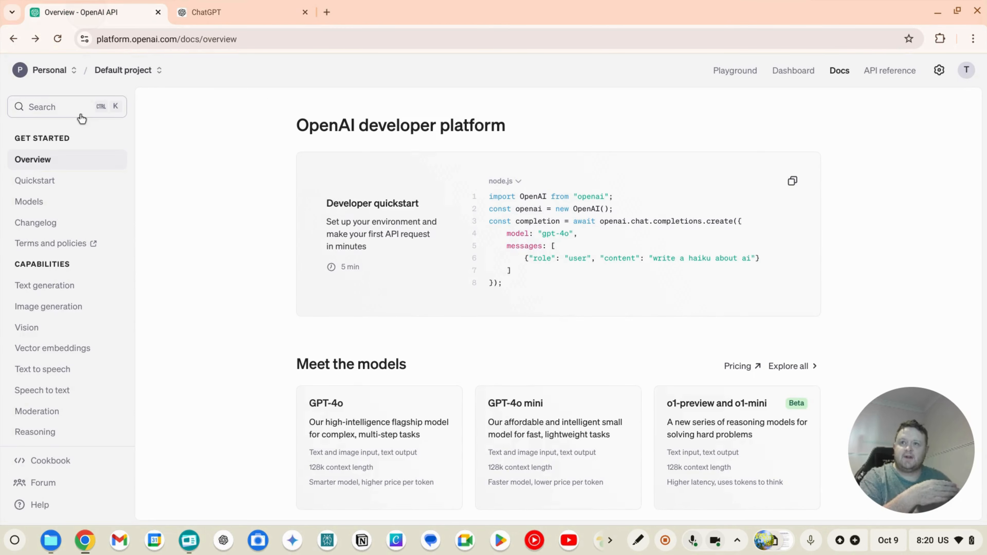
mouse_move(85, 91)
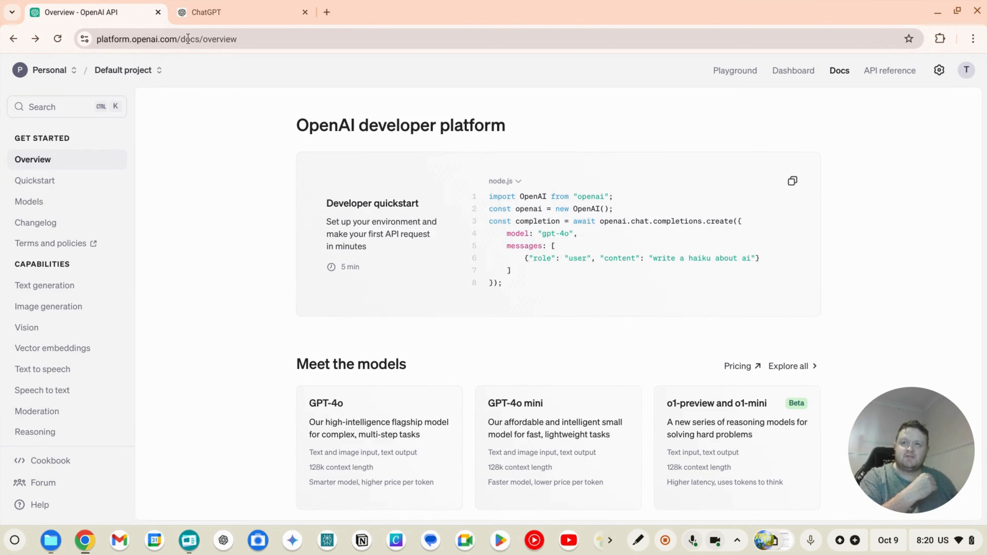
mouse_move(223, 41)
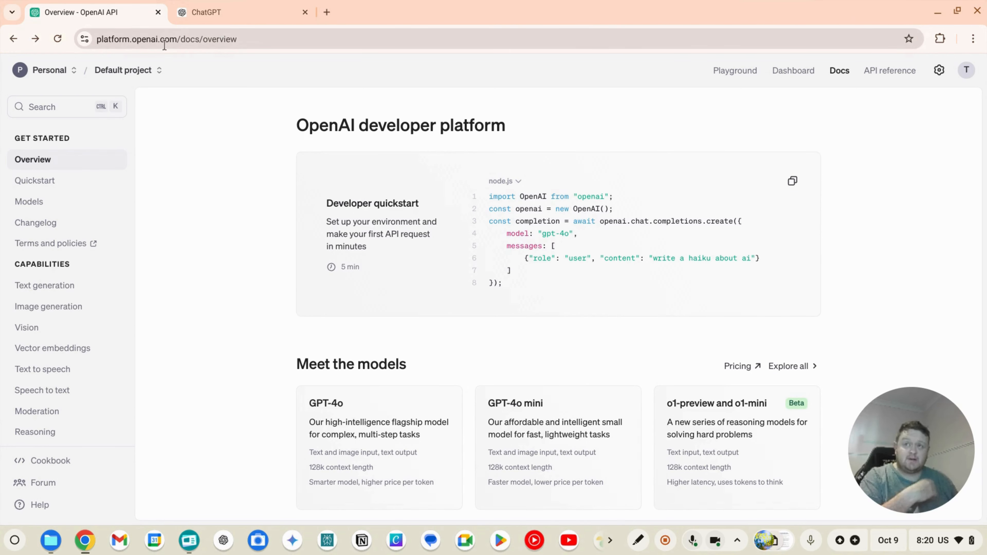
scroll(down, 3)
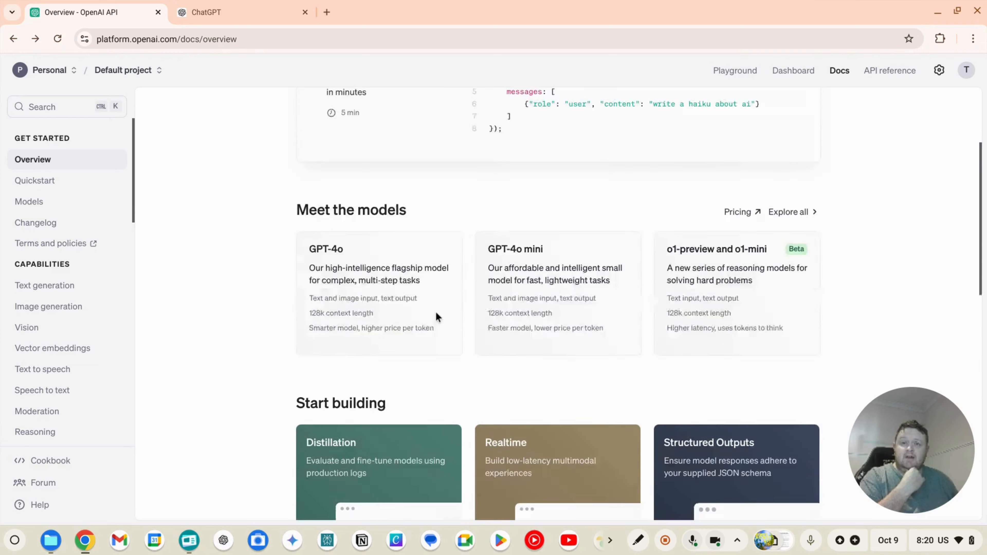
scroll(down, 3)
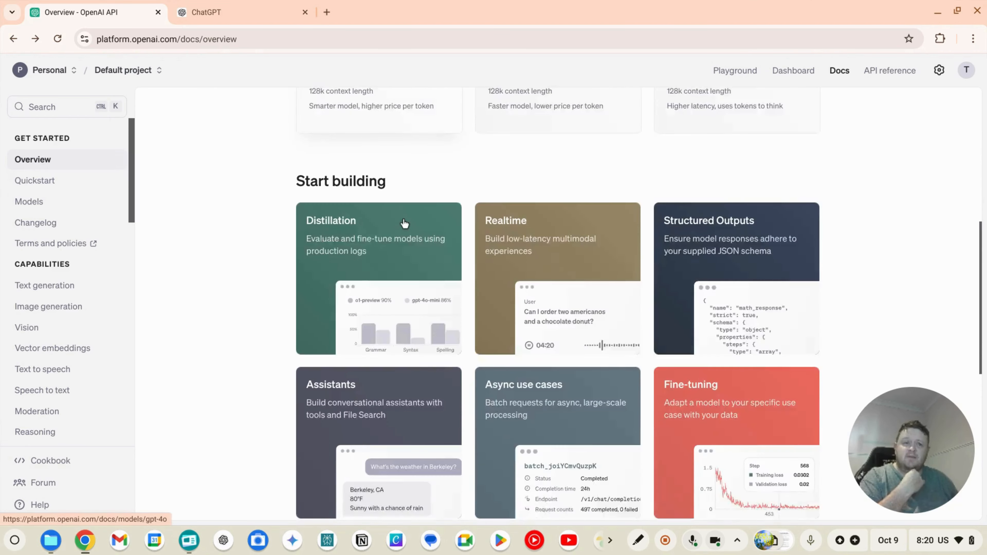
scroll(down, 3)
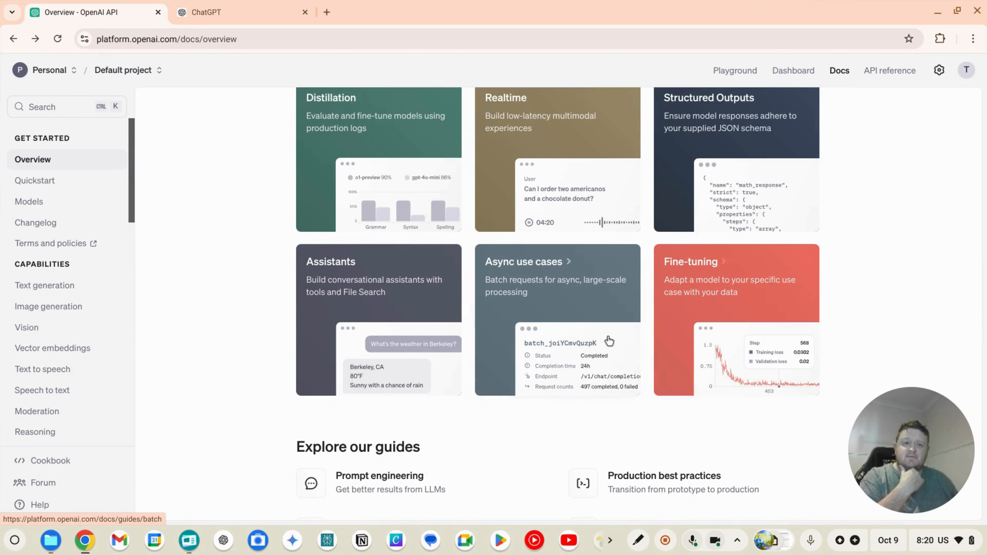
scroll(down, 3)
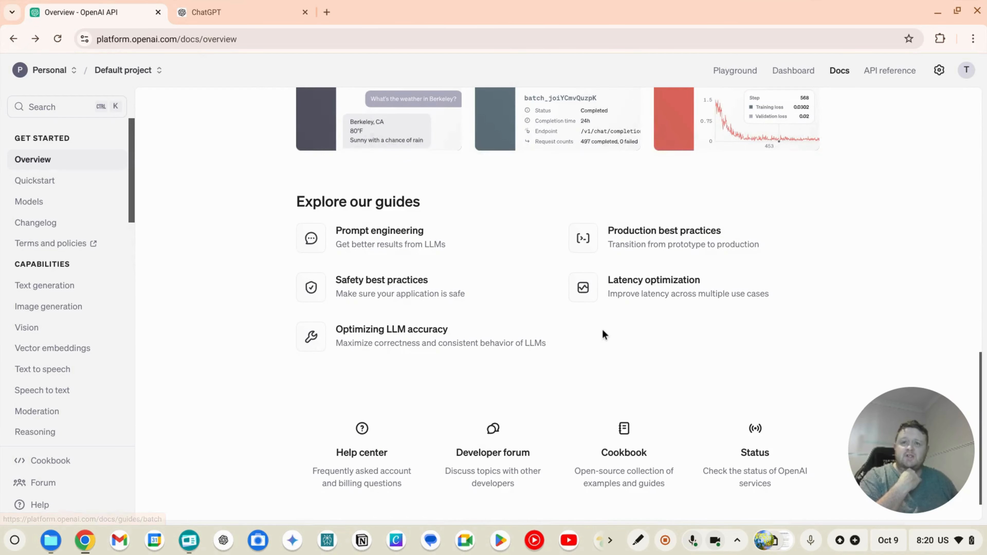
scroll(down, 3)
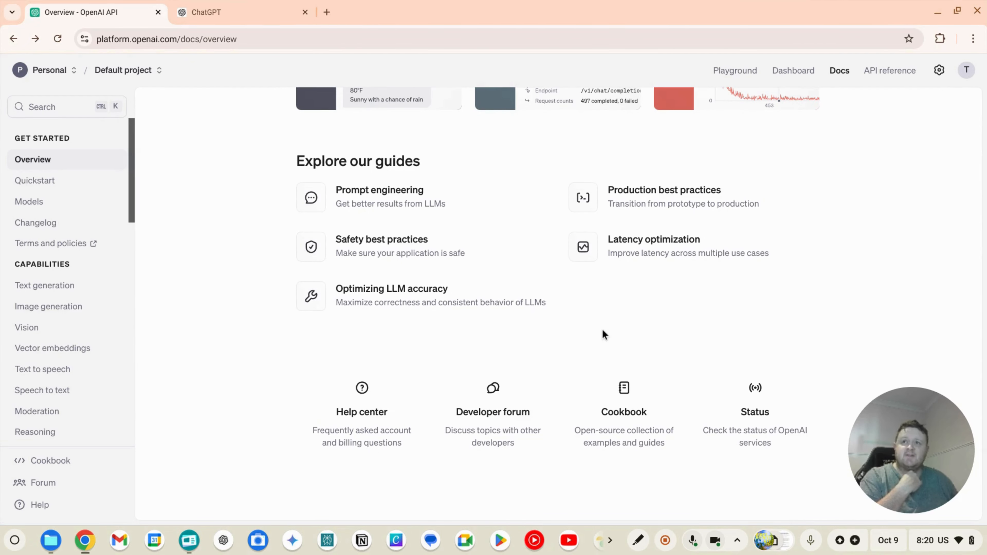
mouse_move(596, 333)
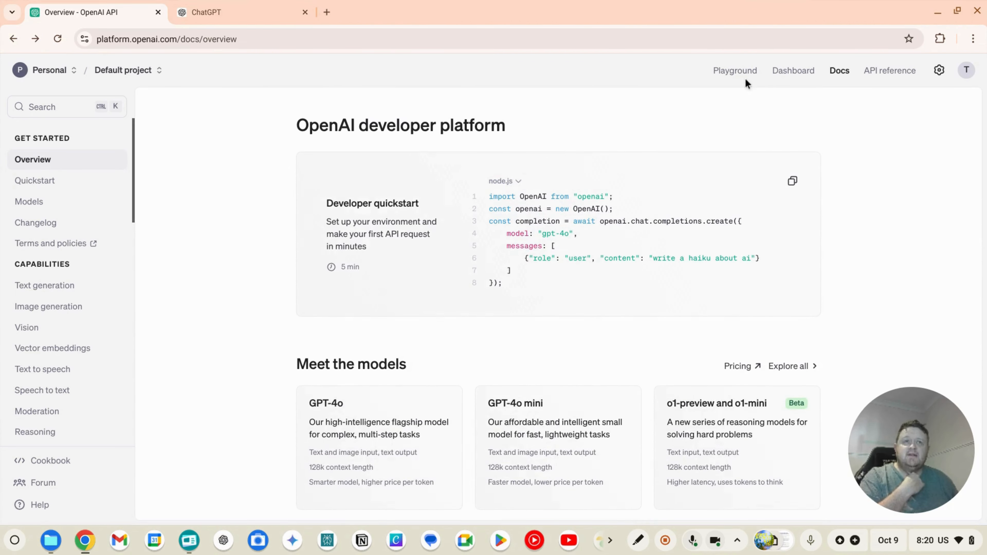
- Start a chat playground session on gpt-3.5-turbo with the System instructions box expanded
click(735, 70)
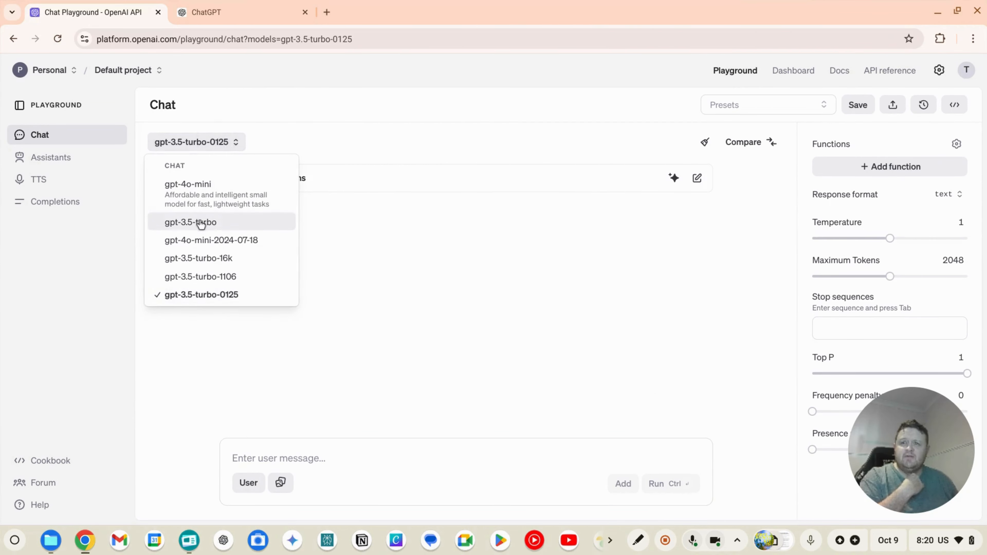
mouse_move(210, 295)
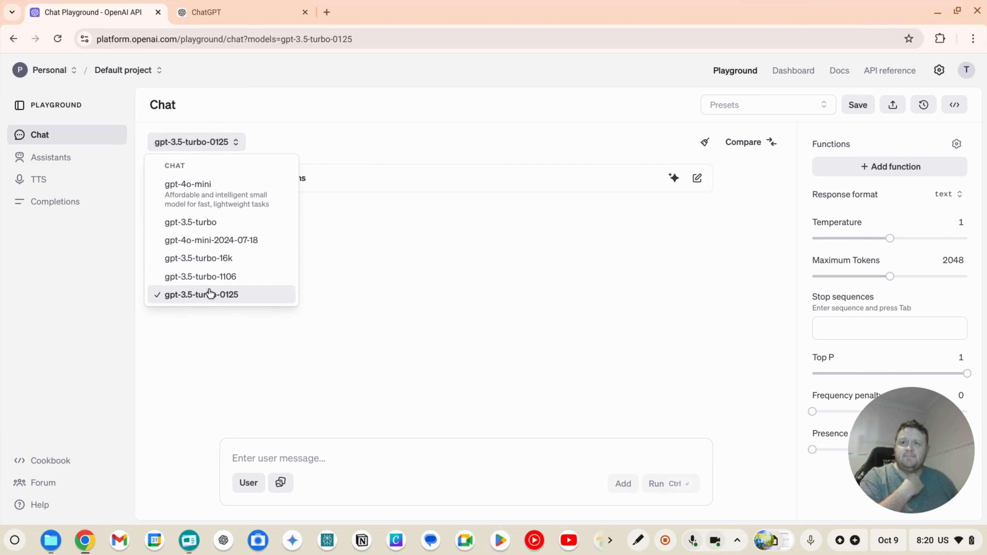
mouse_move(188, 229)
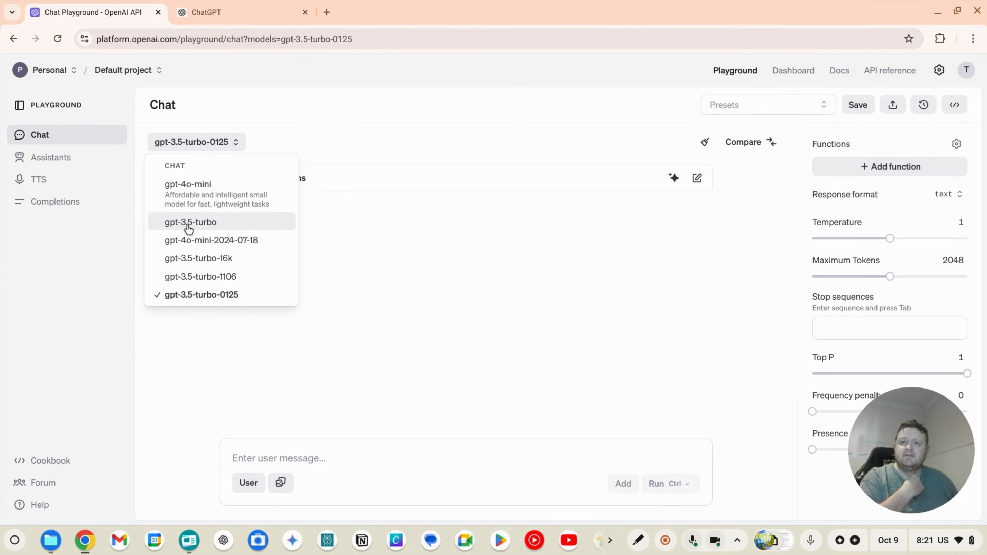
click(190, 222)
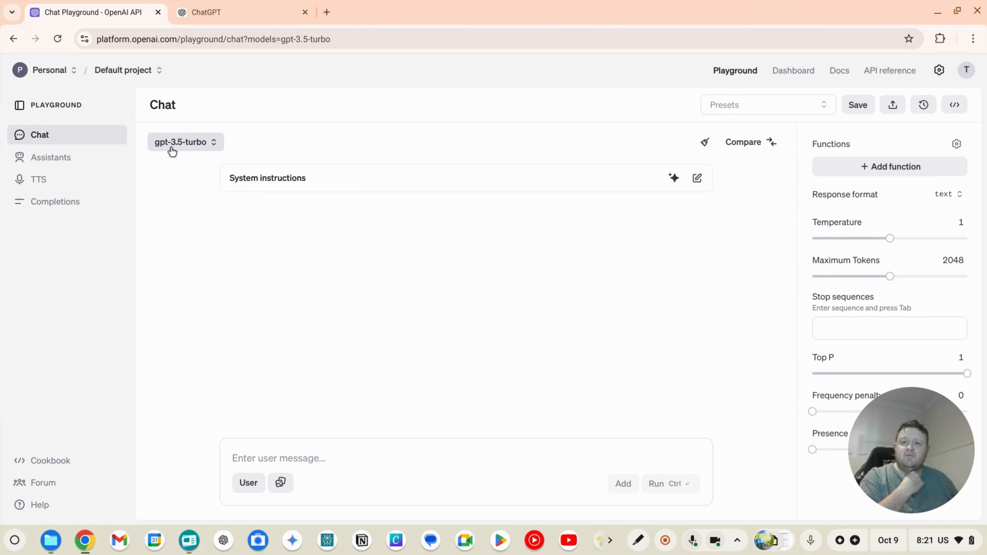
click(264, 458)
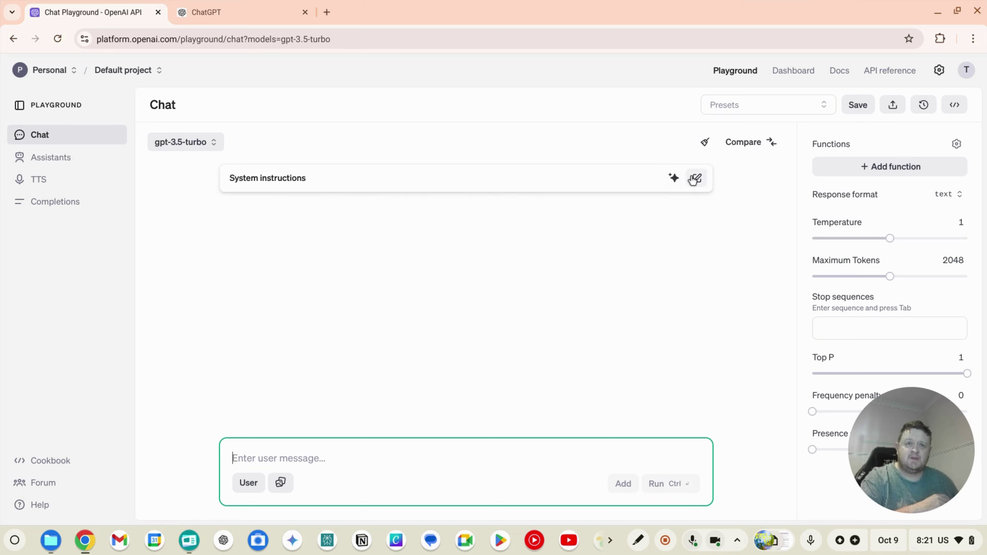
mouse_move(673, 190)
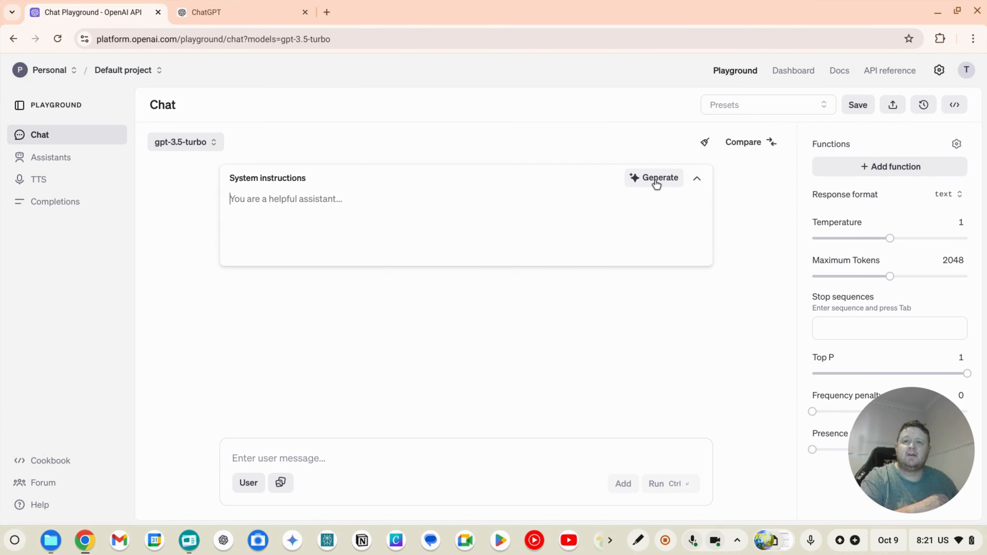
- Request instructions: 'I want to create a description for a Youtube video based off a document I provide'
click(654, 180)
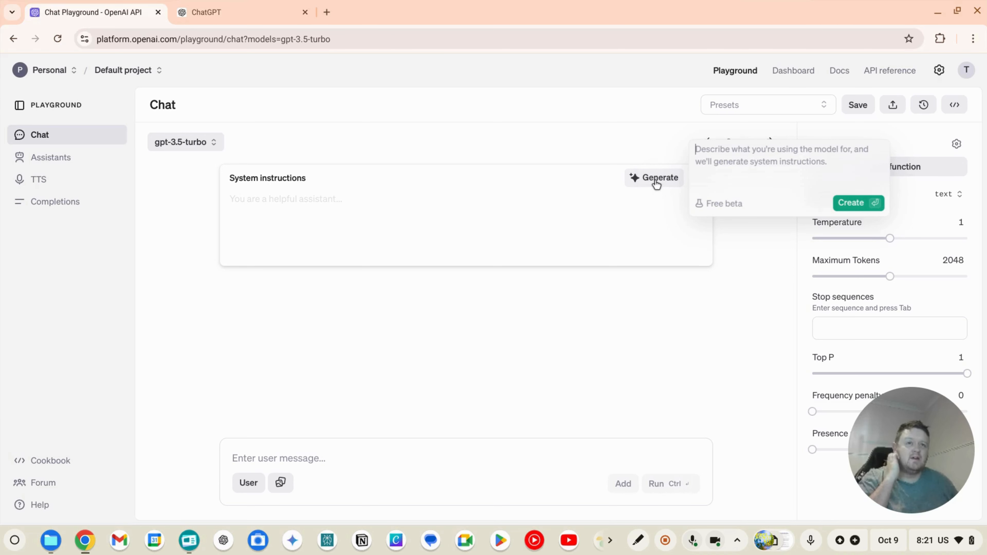
mouse_move(707, 210)
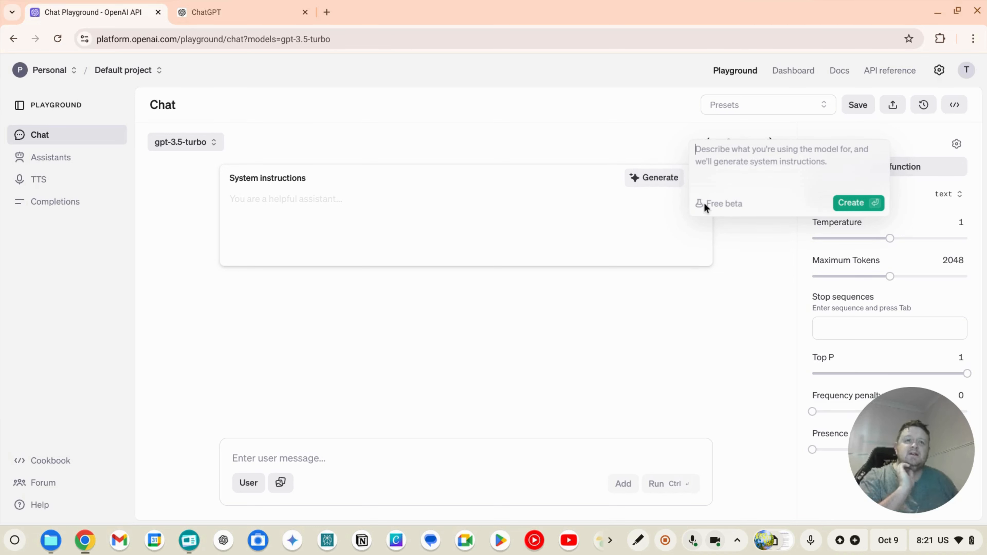
mouse_move(705, 184)
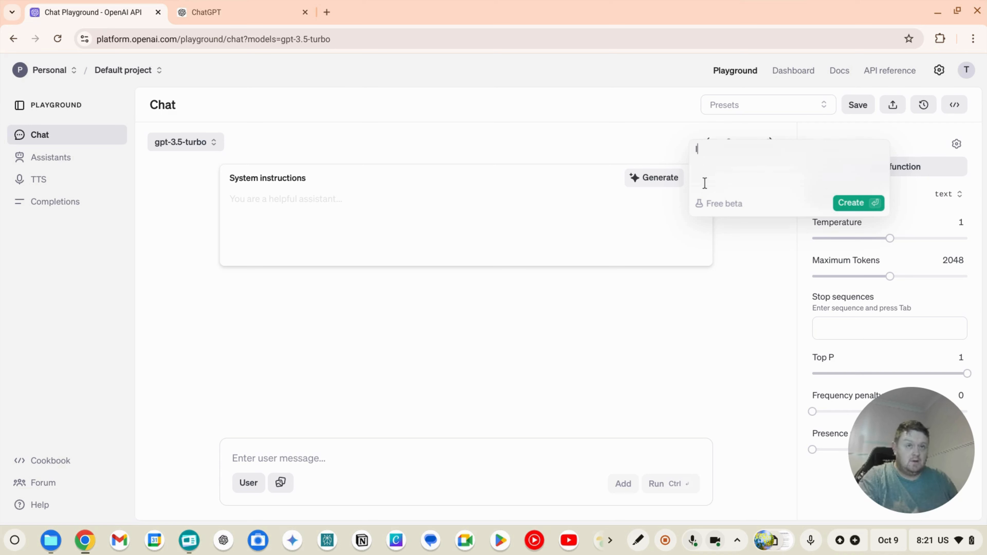
text(I want)
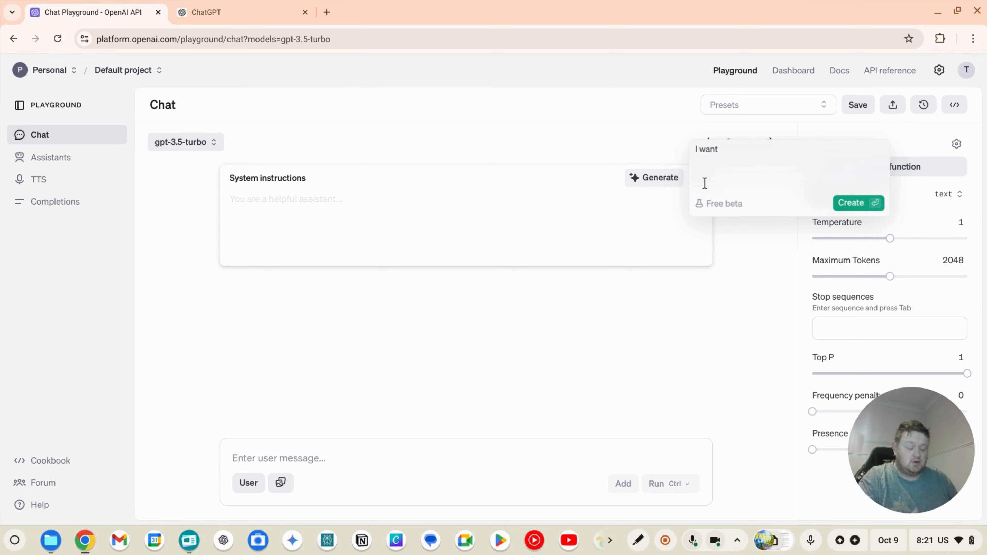
text(to create a de)
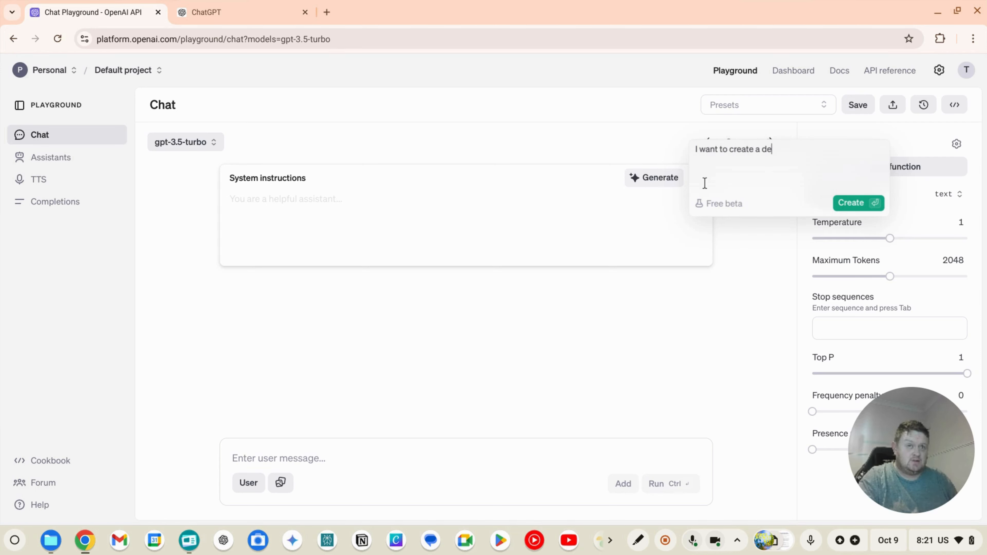
text(scription)
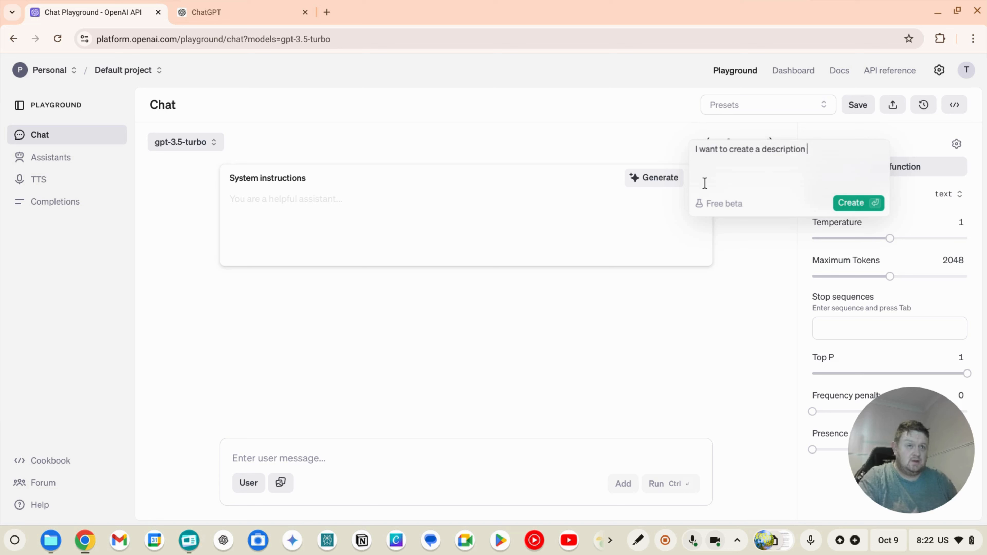
text(for a Y)
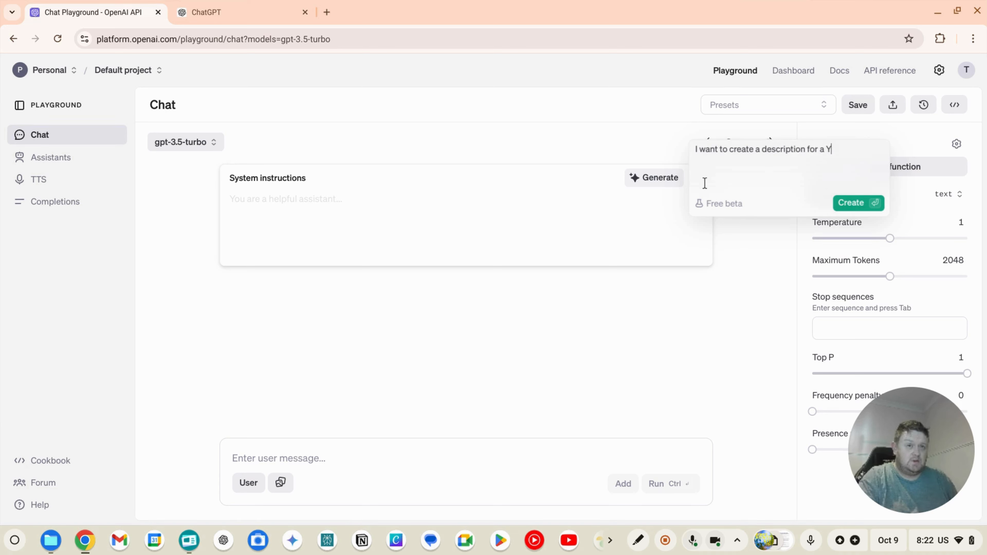
text(outube video)
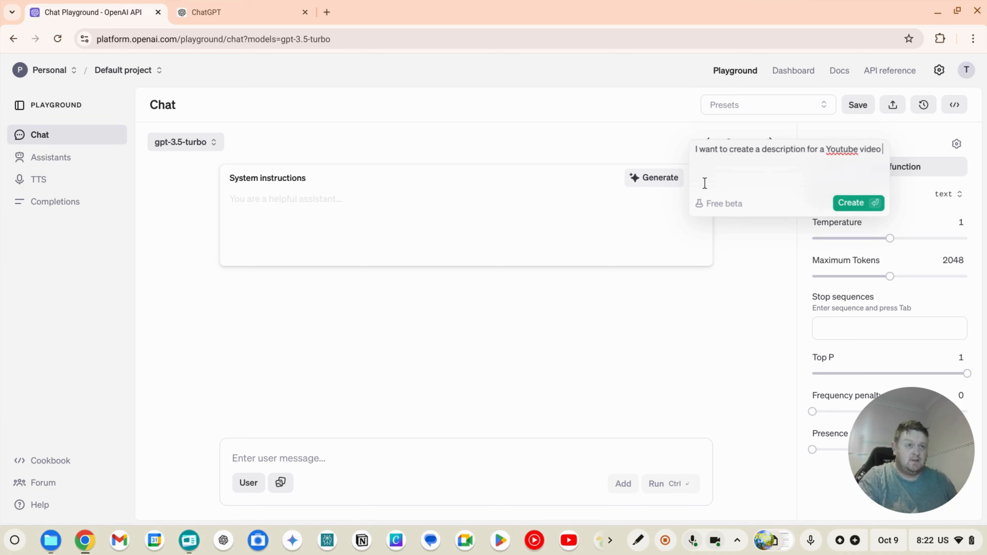
text(based of a document)
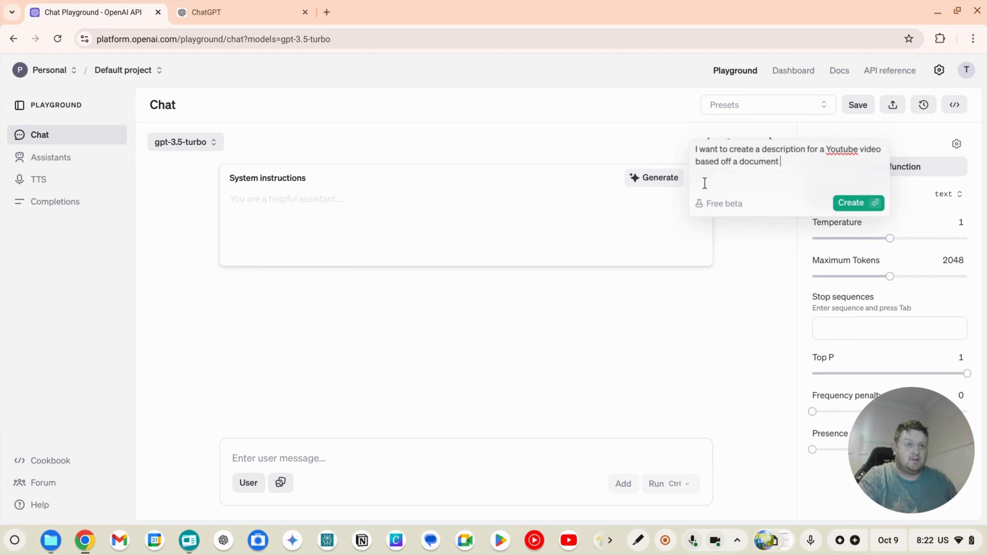
text(I provide)
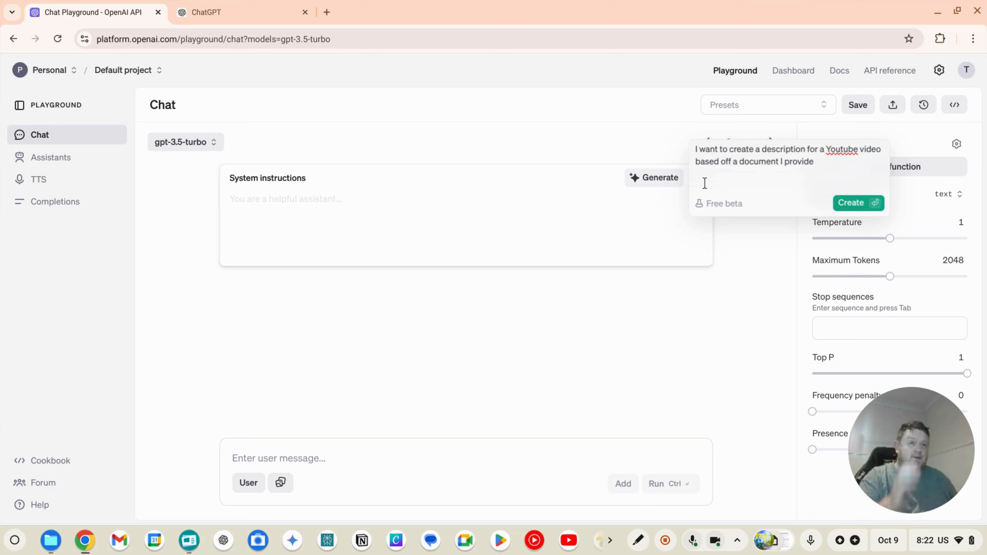
mouse_move(831, 186)
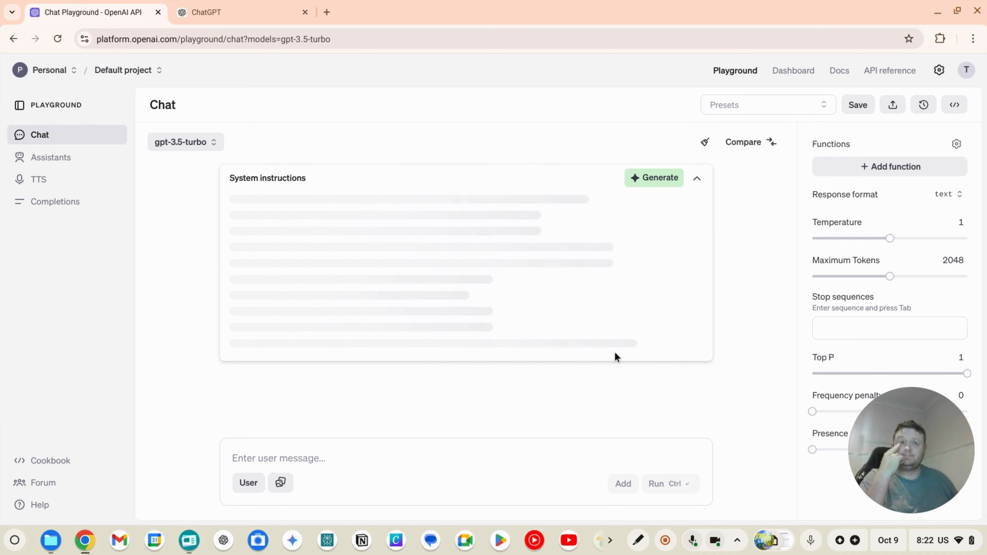
- Read the generated YouTube description instructions and their four numbered steps, then reopen the Generate prompt
click(654, 178)
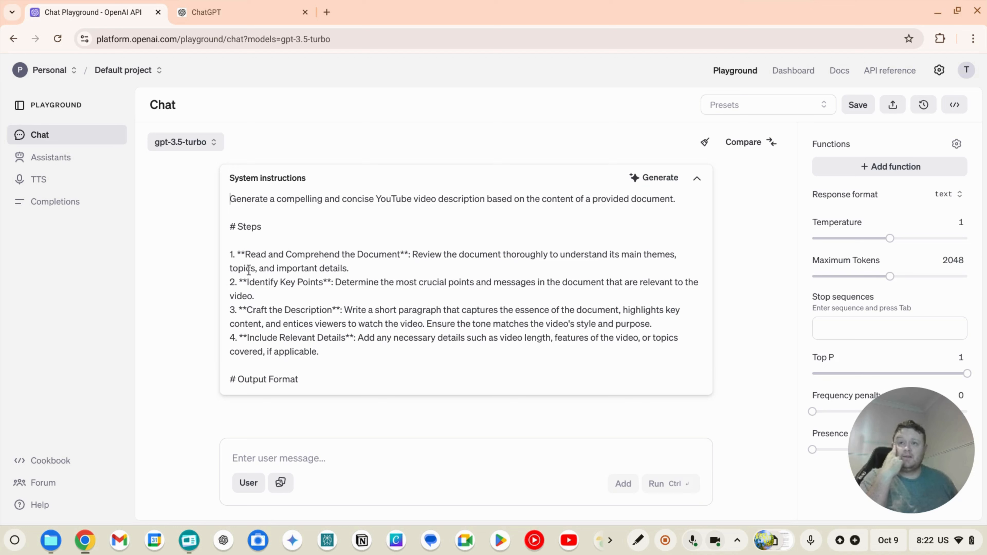
drag(229, 199, 289, 199)
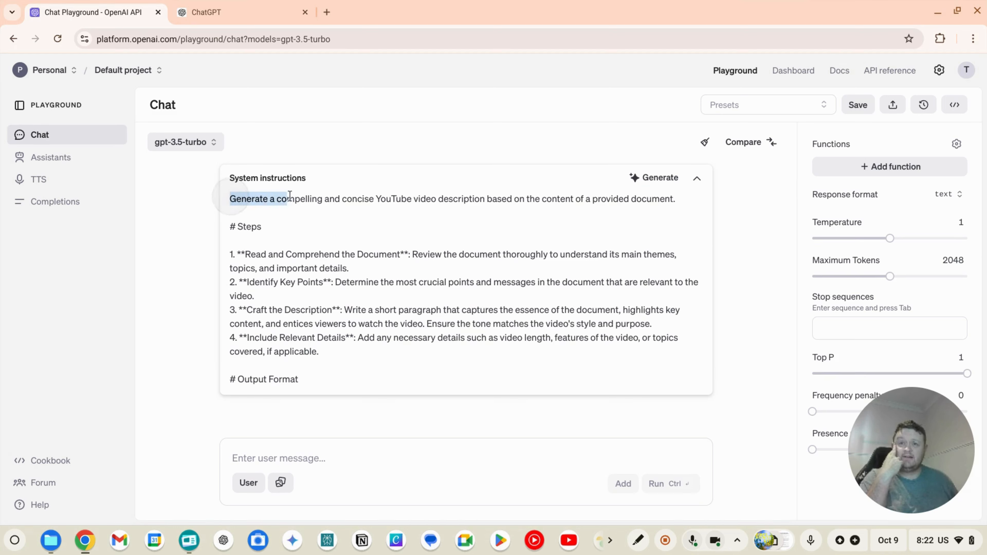
drag(230, 198, 674, 199)
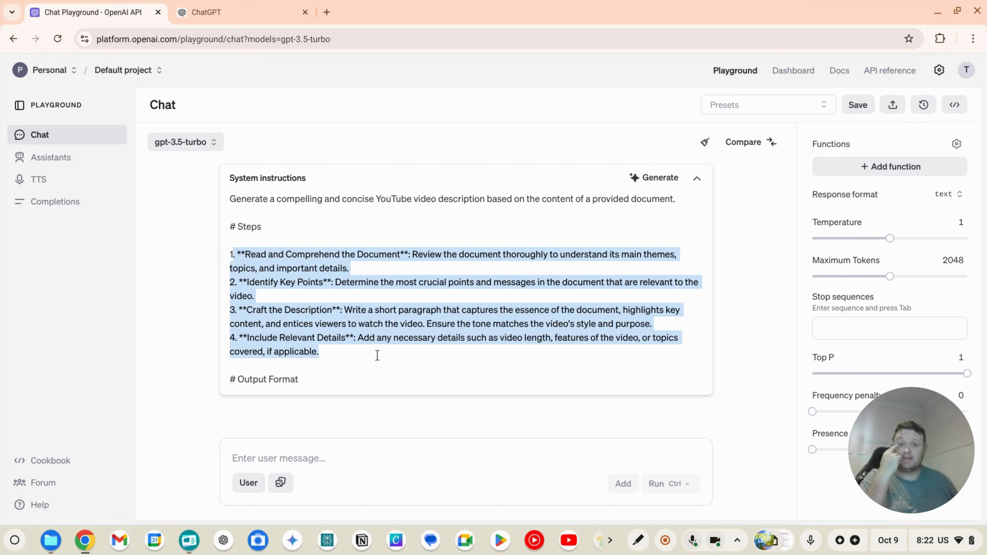
scroll(down, 3)
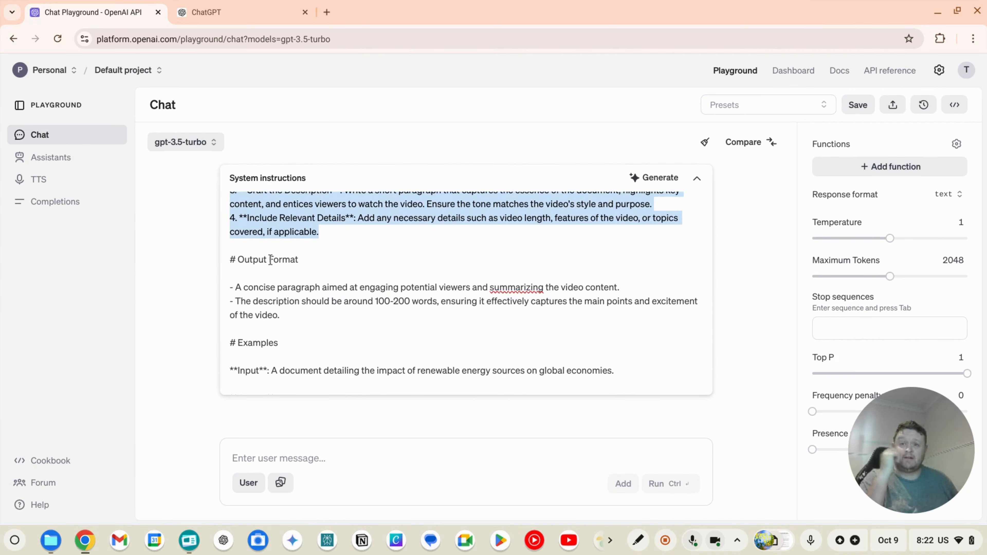
mouse_move(442, 280)
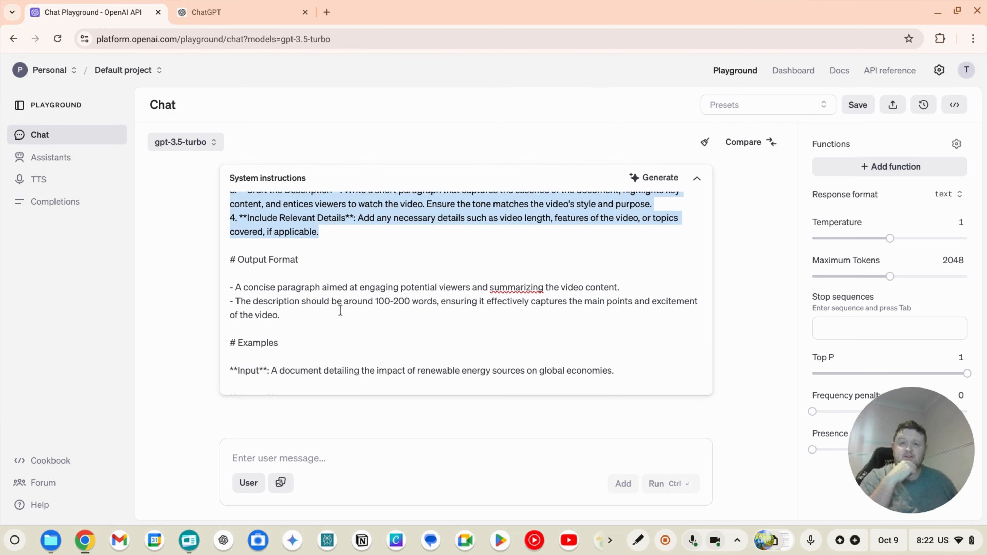
scroll(down, 3)
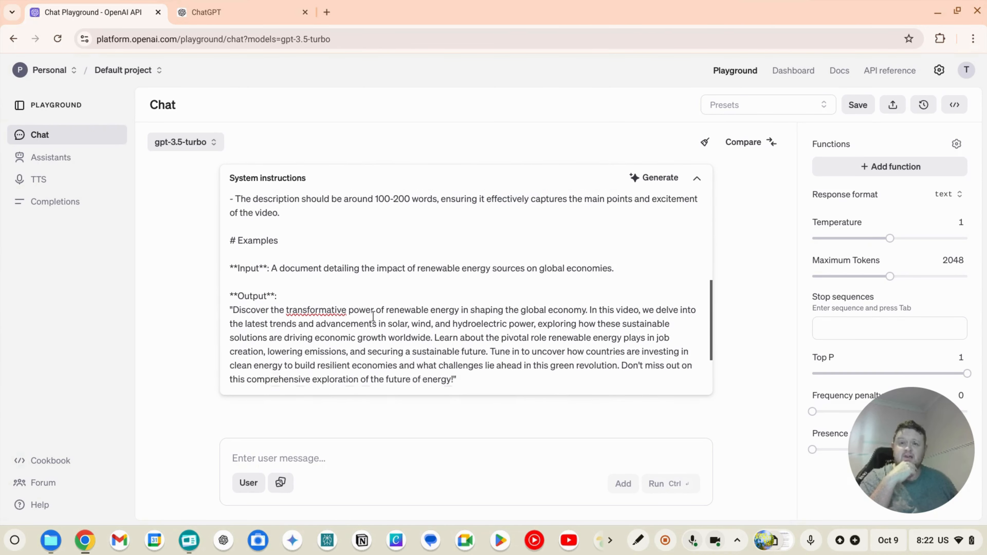
scroll(down, 3)
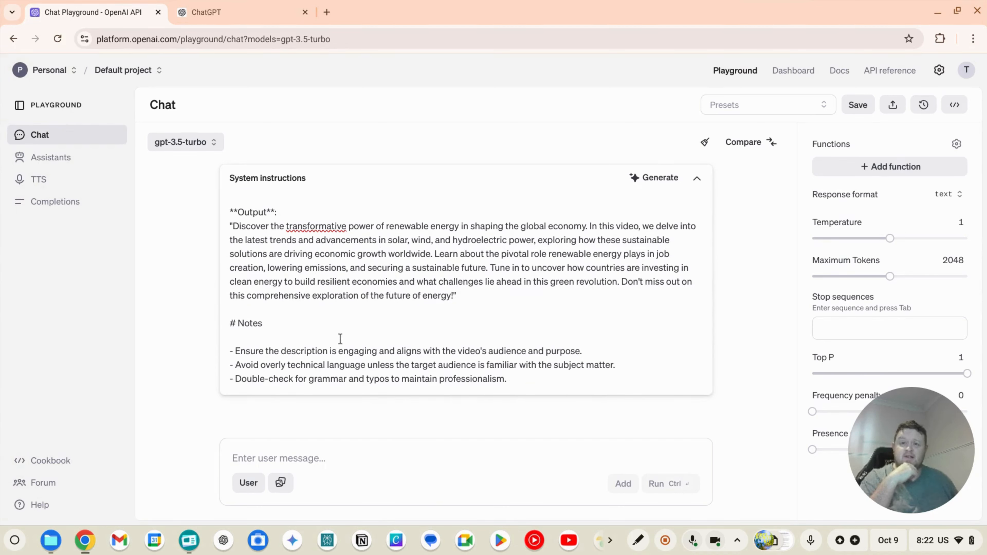
mouse_move(366, 347)
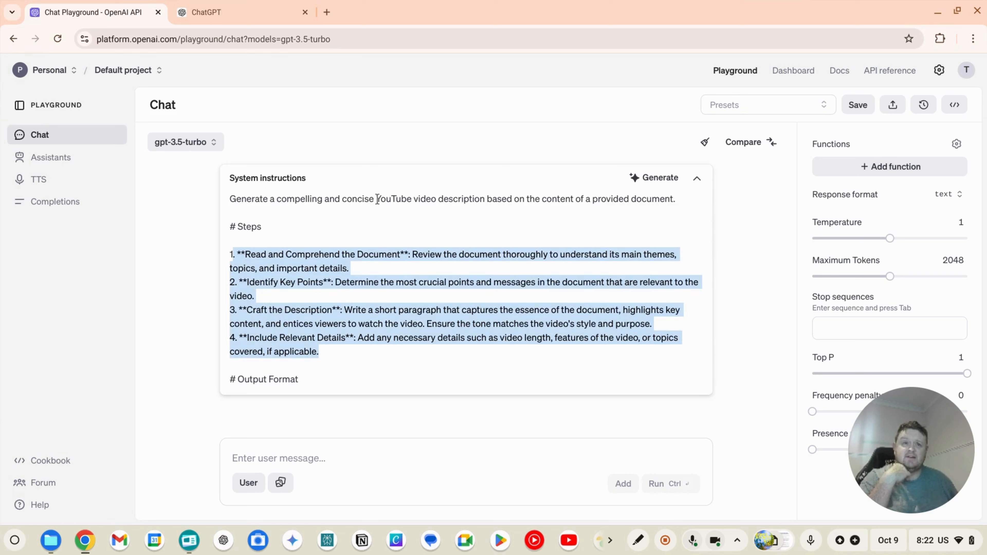
click(661, 178)
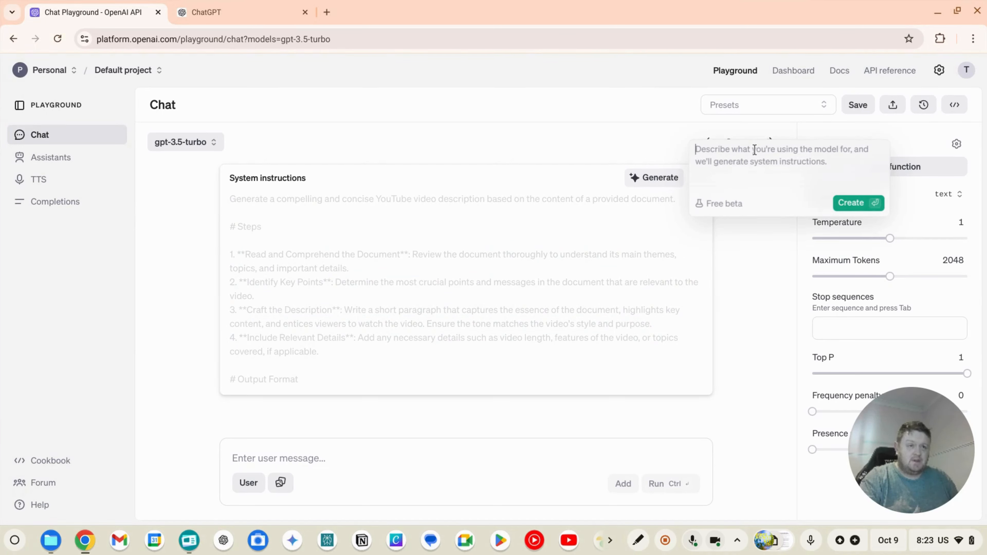
- Request new instructions from 'please write me a blog on 4WDing' and create them
text(please)
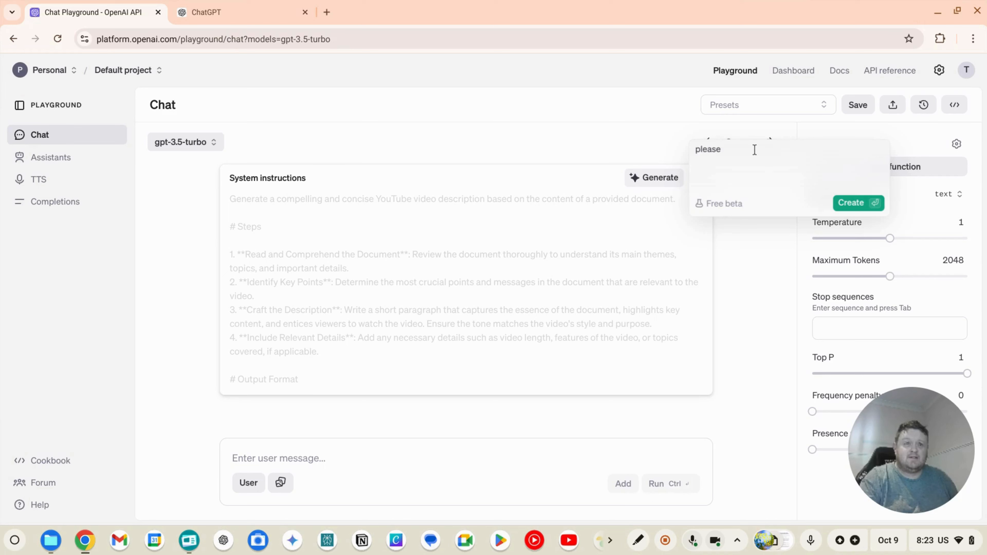
text(write me a blog)
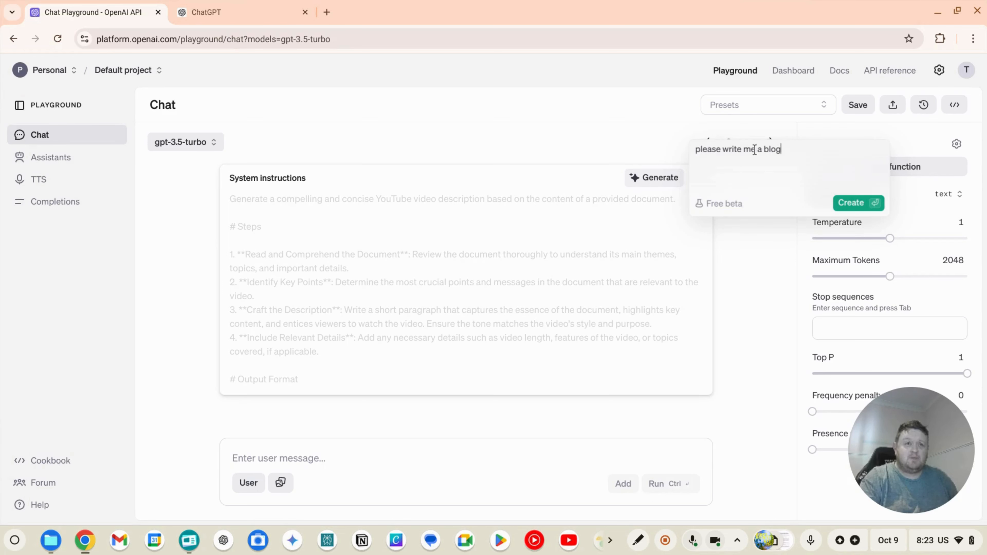
text(on 4WD)
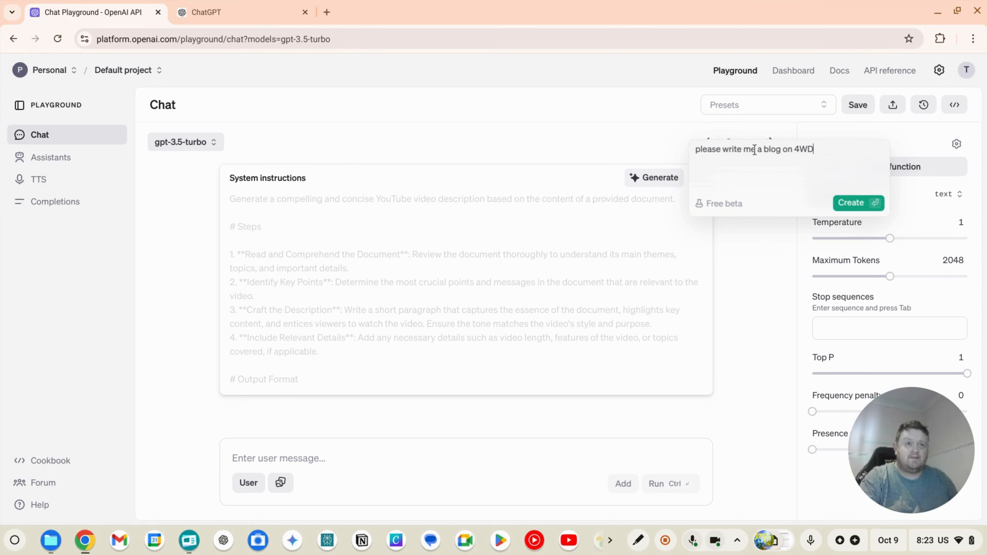
text(ing)
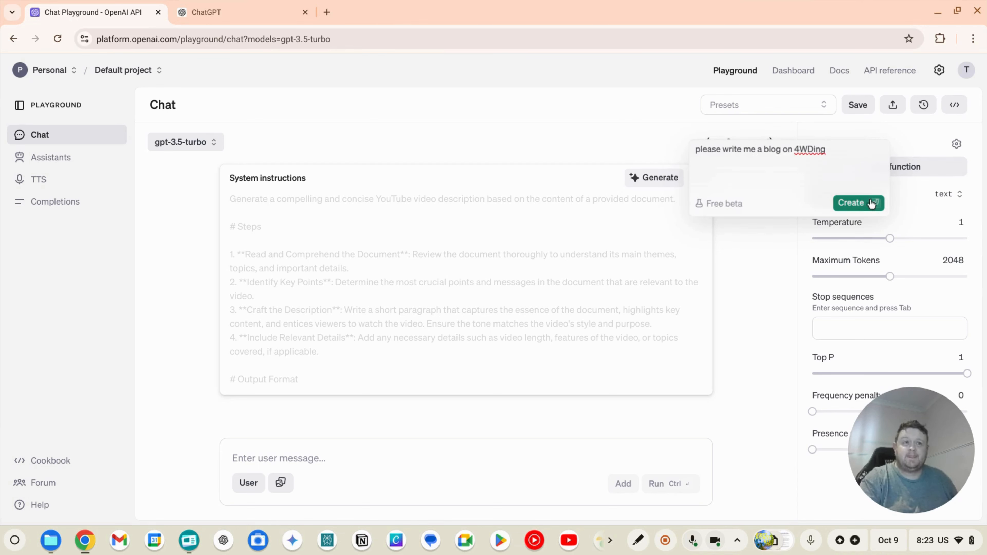
click(855, 203)
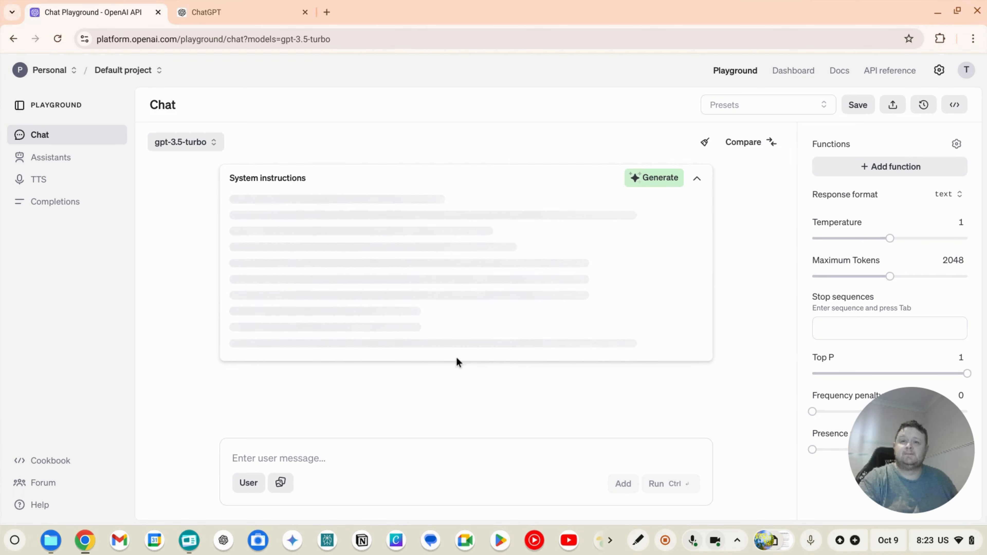
- Select and copy the generated 4WD blog instructions, then move to the ChatGPT tab
click(654, 177)
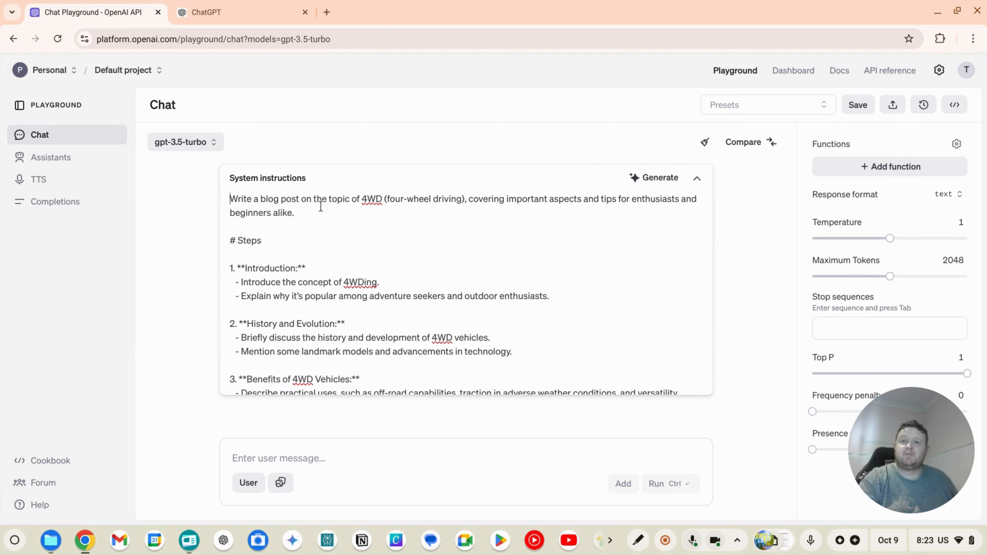
scroll(down, 3)
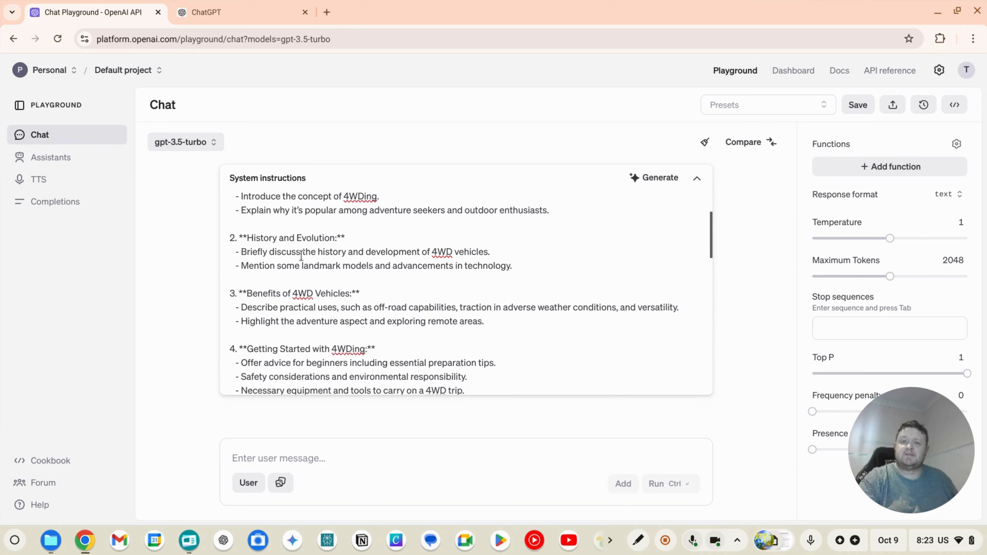
scroll(down, 3)
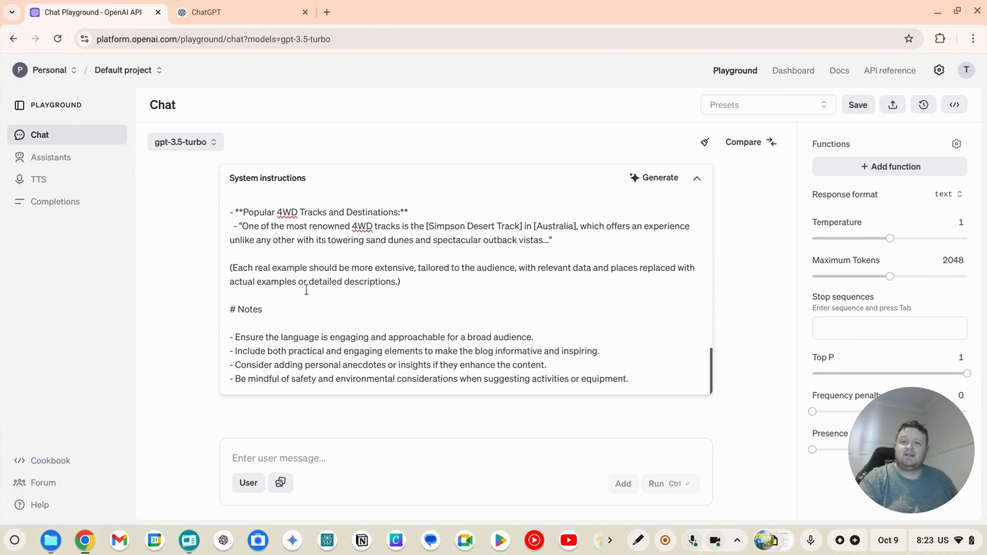
drag(472, 351, 627, 378)
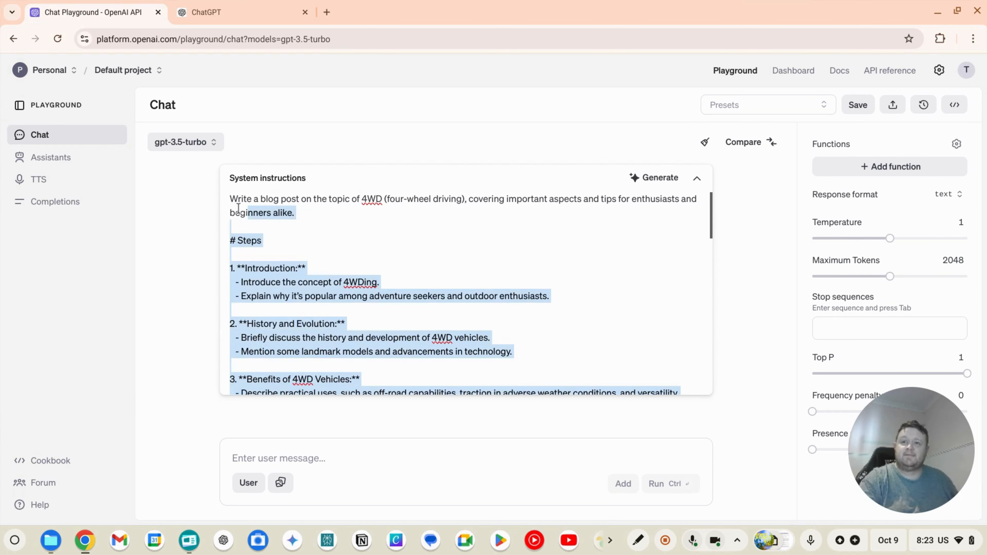
click(206, 12)
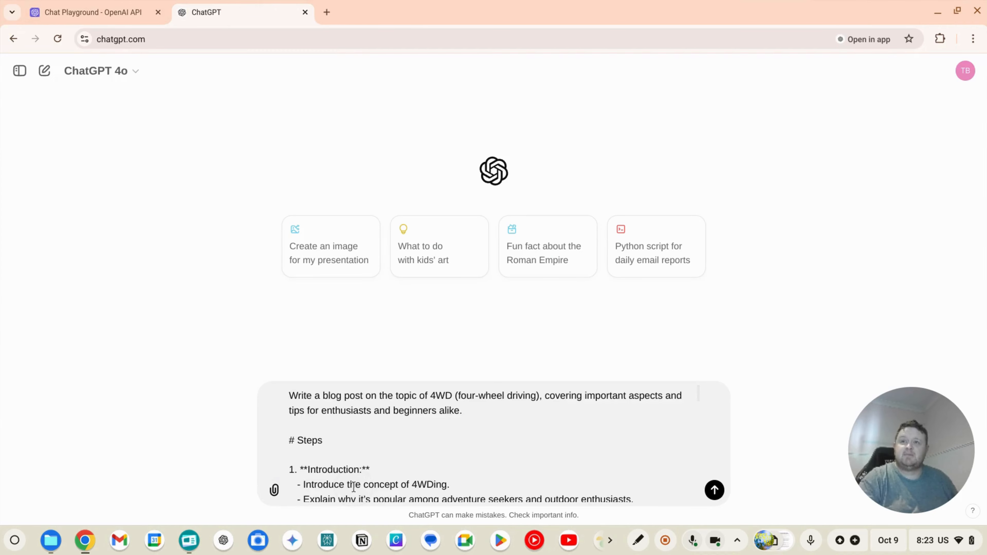
- Send the 4WD instructions so ChatGPT writes the beginner's guide post, then return to the Playground
click(715, 490)
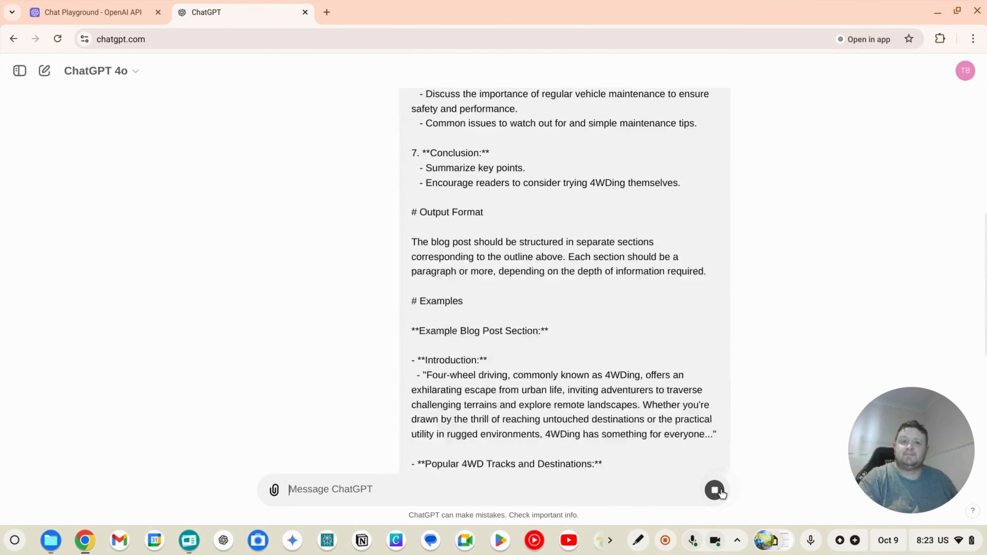
click(715, 492)
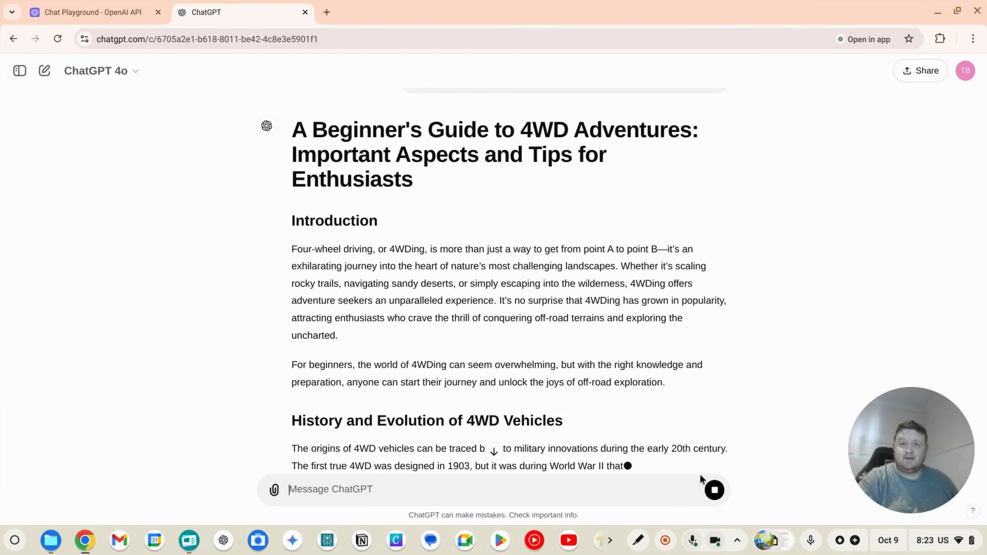
scroll(down, 3)
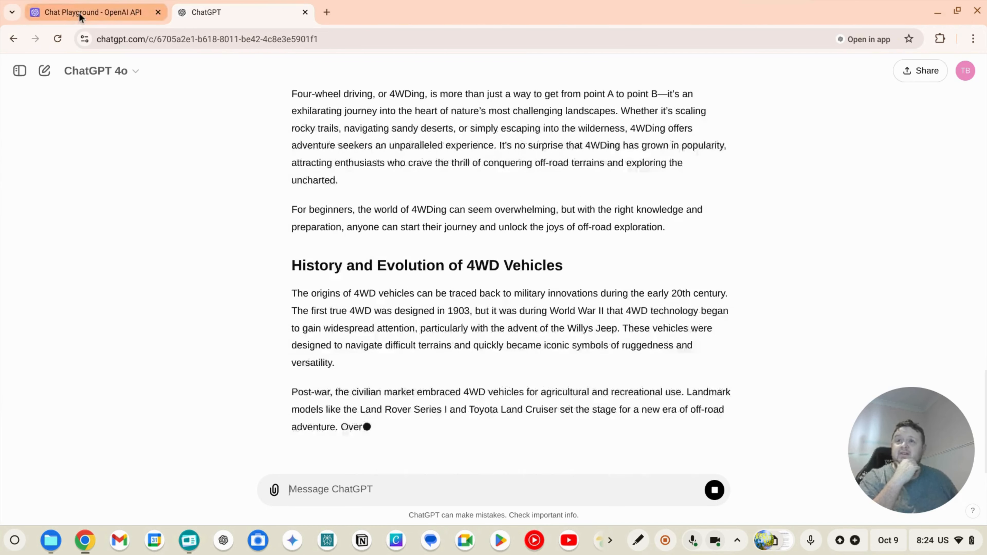
click(85, 13)
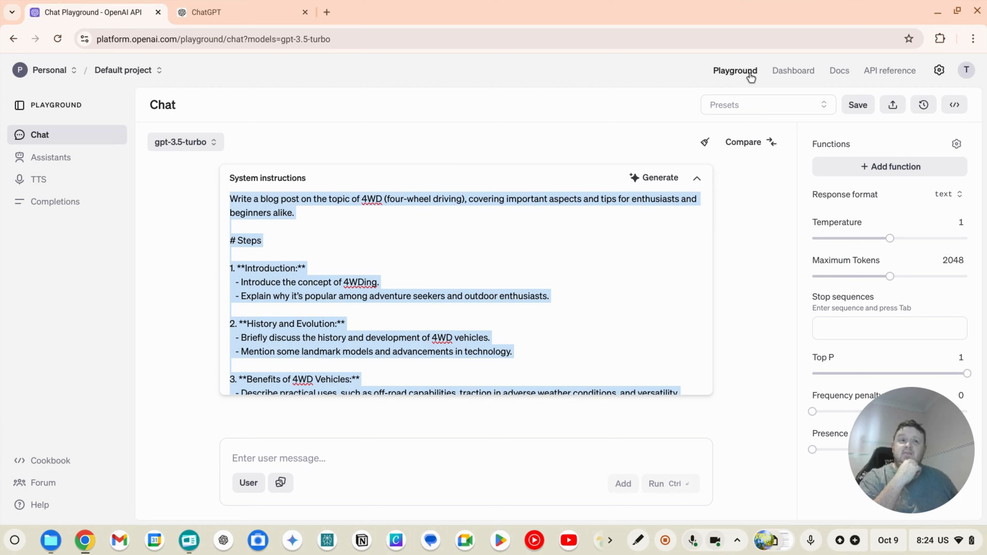